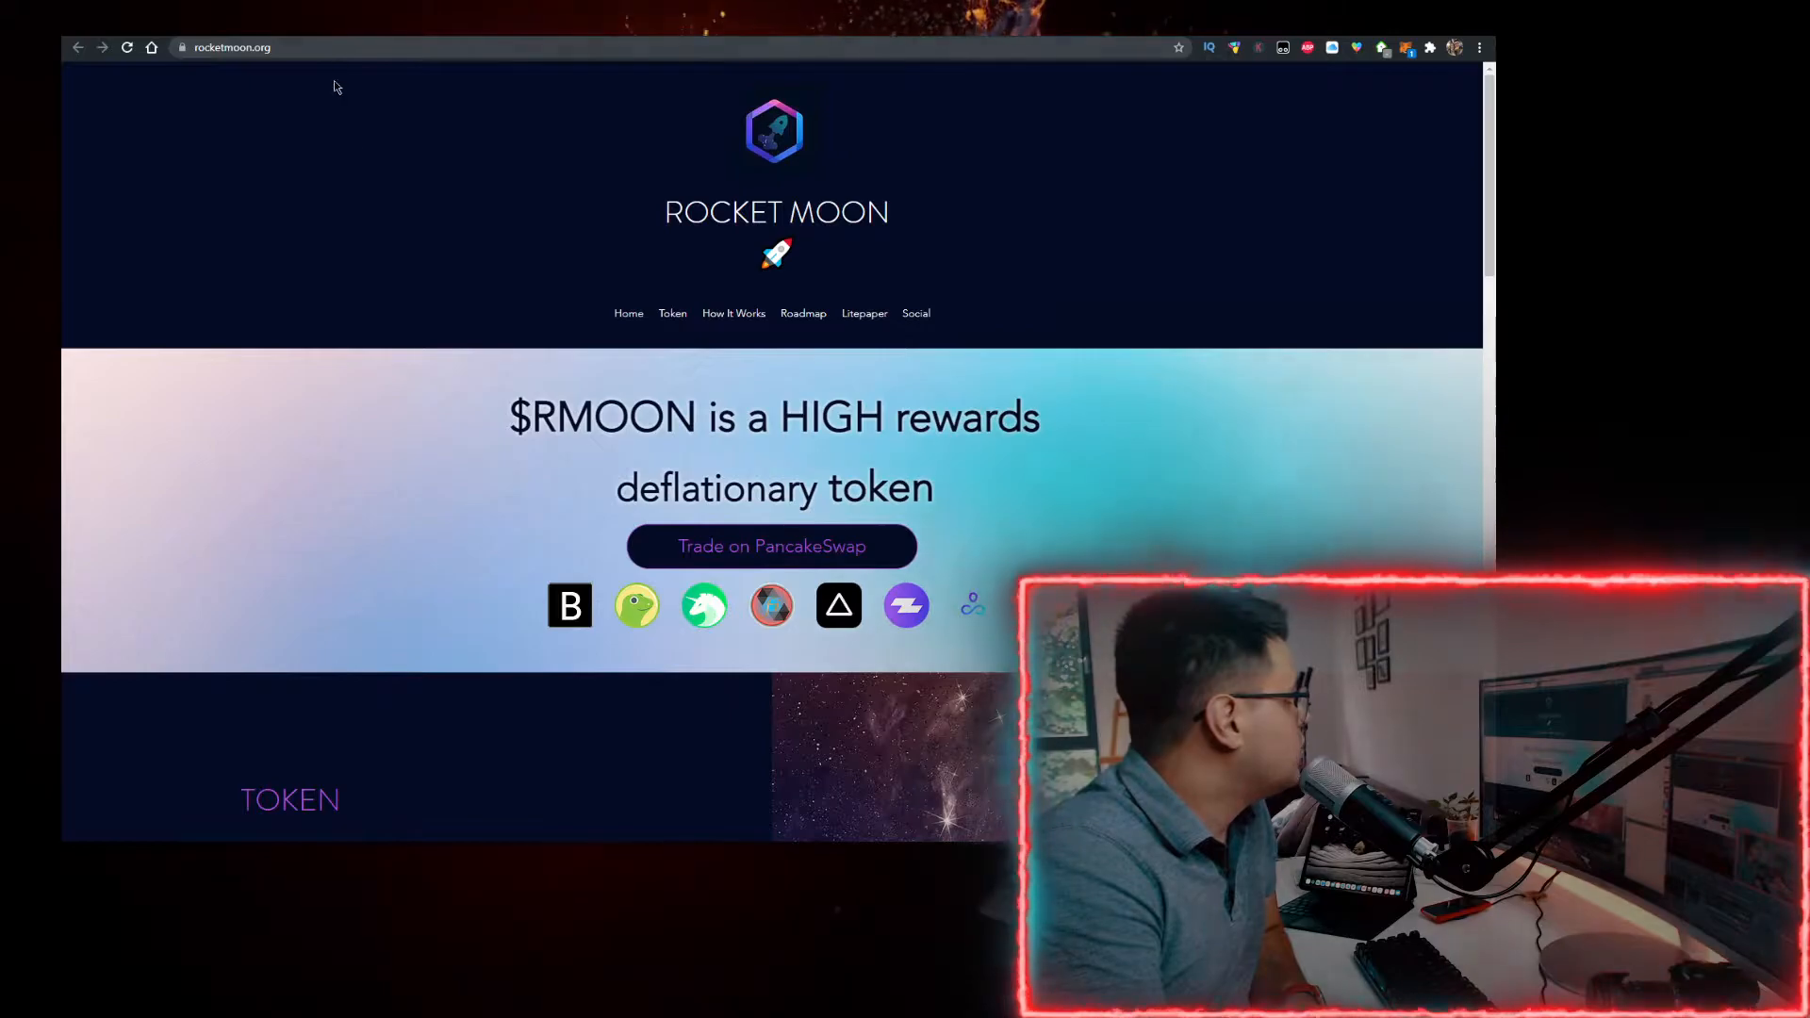
- Launch PancakeSwap trading for RMOON, acknowledge the token-import risk warning and continue to the BNB→RMOON swap
{"action": "left_click", "coordinate": [773, 547]}
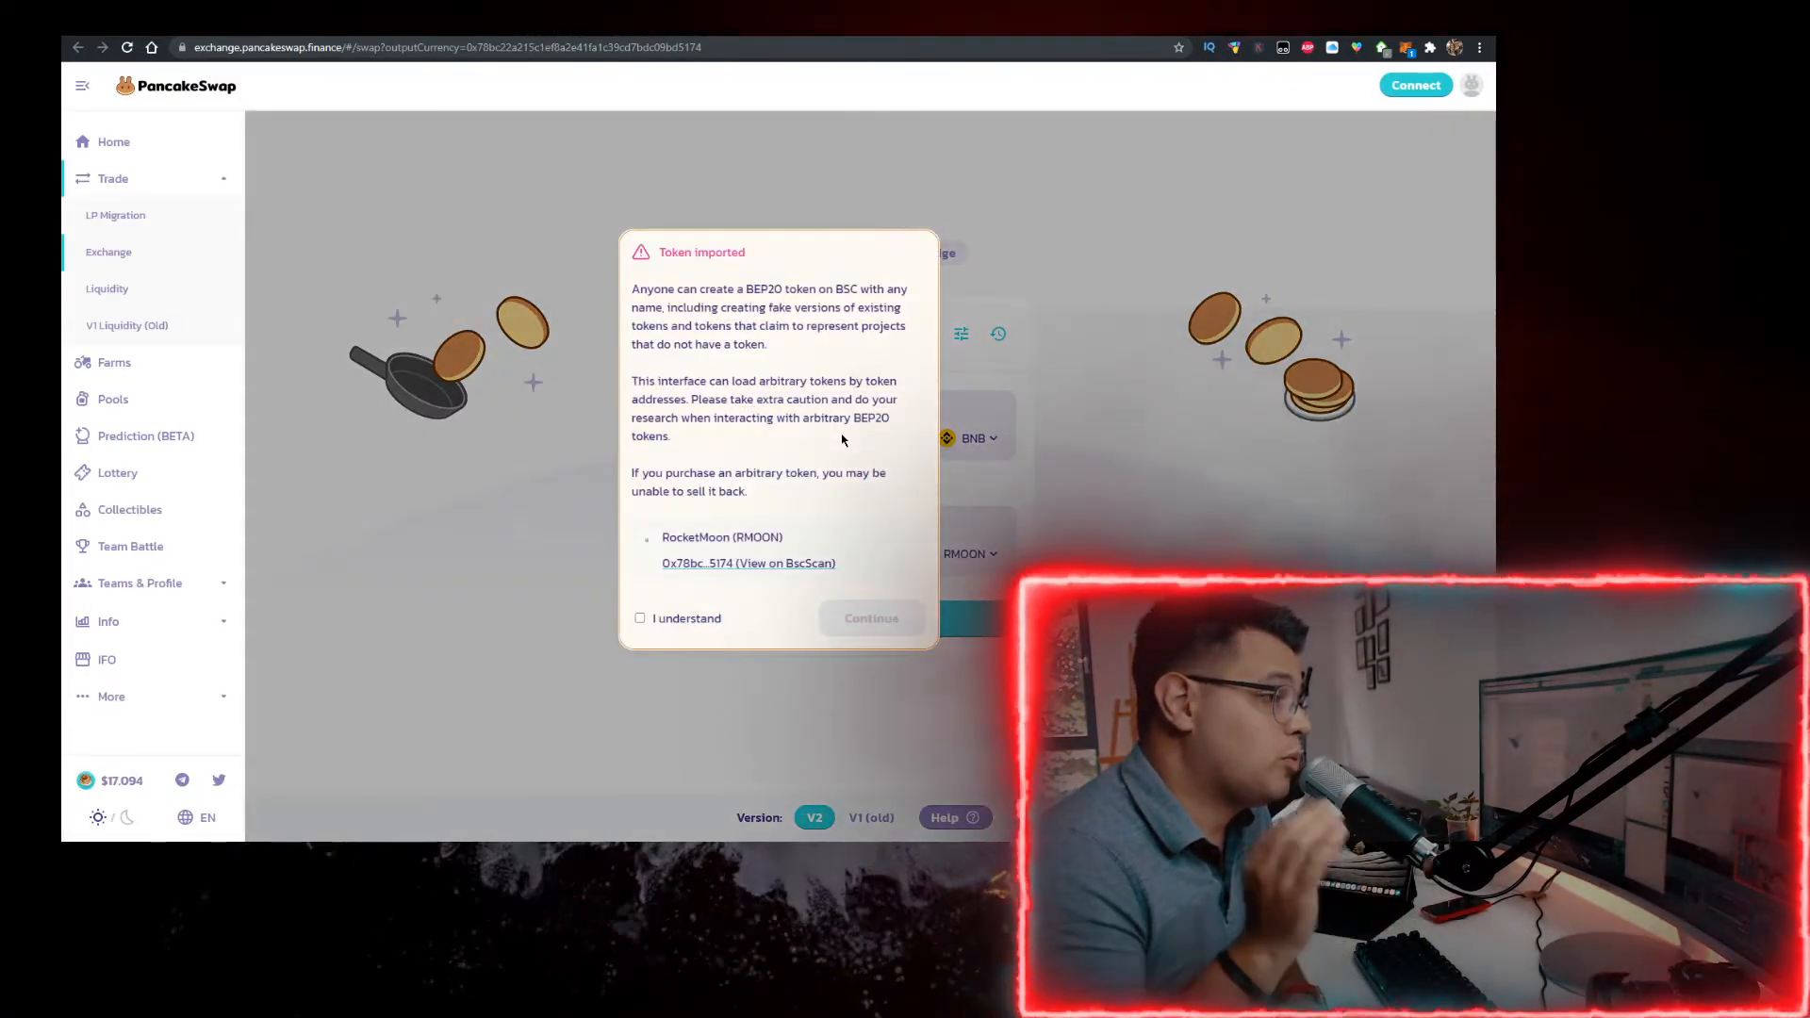
{"action": "left_click", "coordinate": [639, 618]}
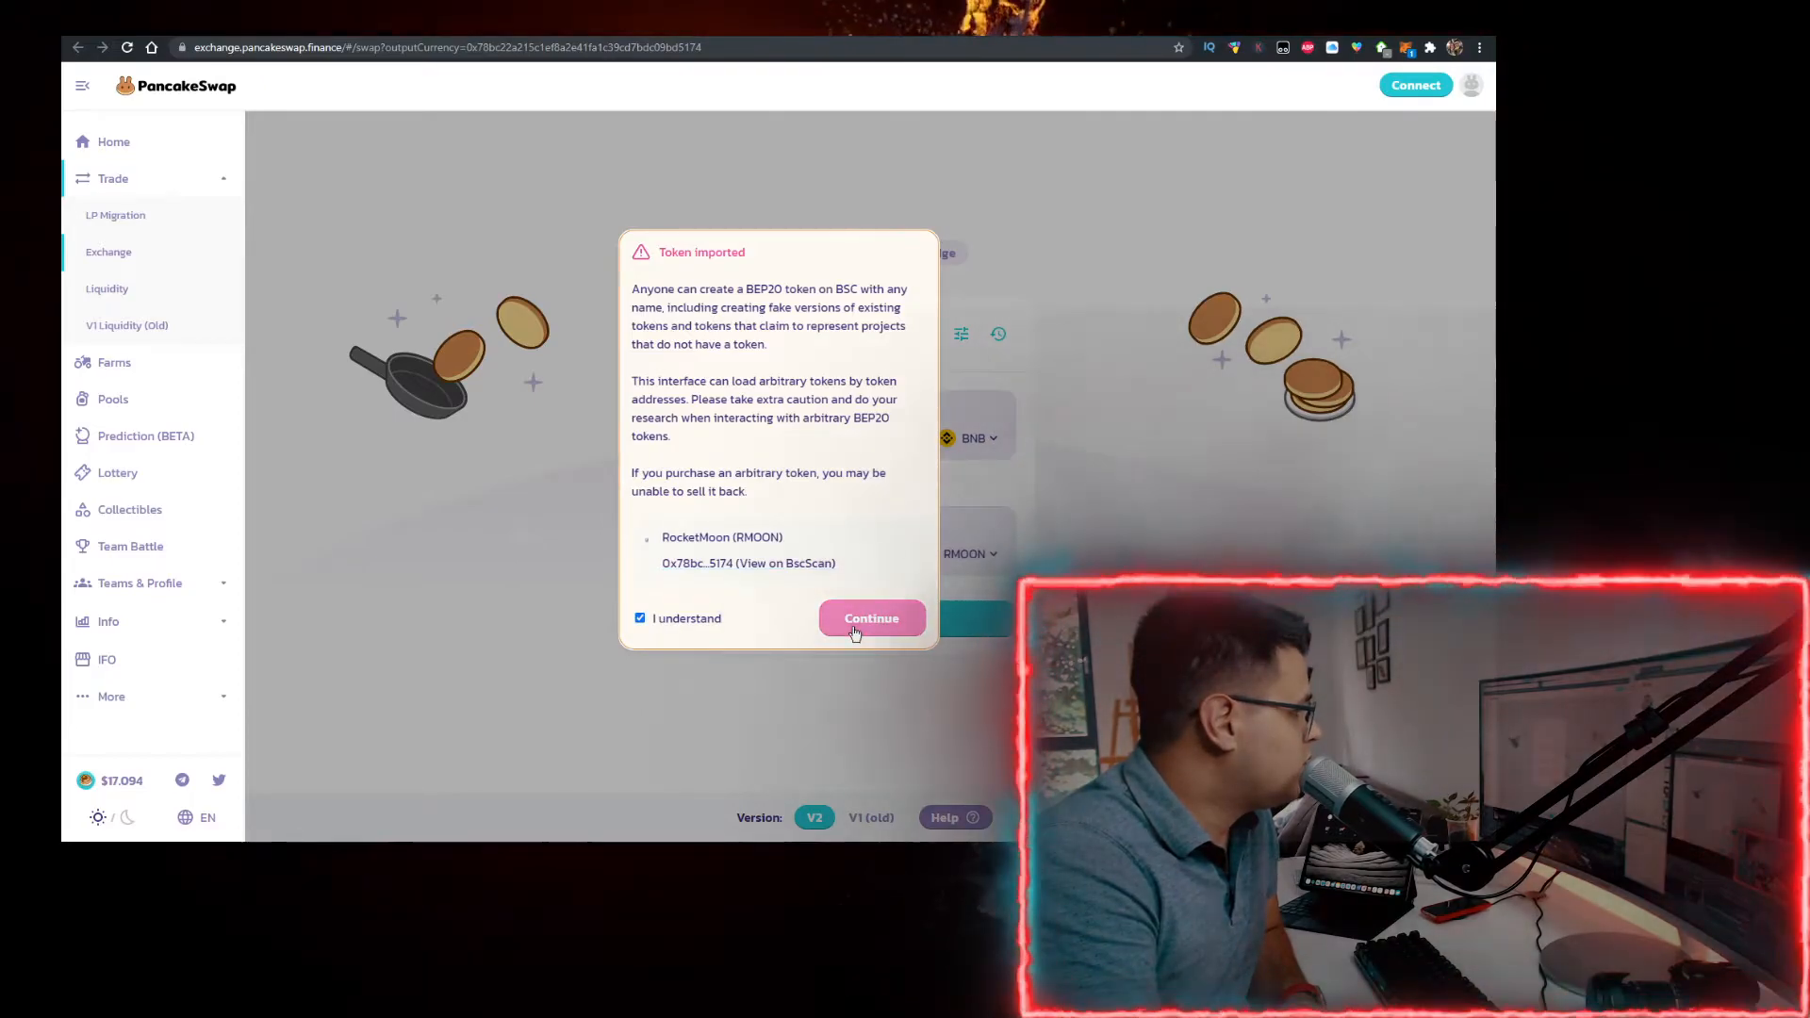
{"action": "left_click", "coordinate": [871, 619]}
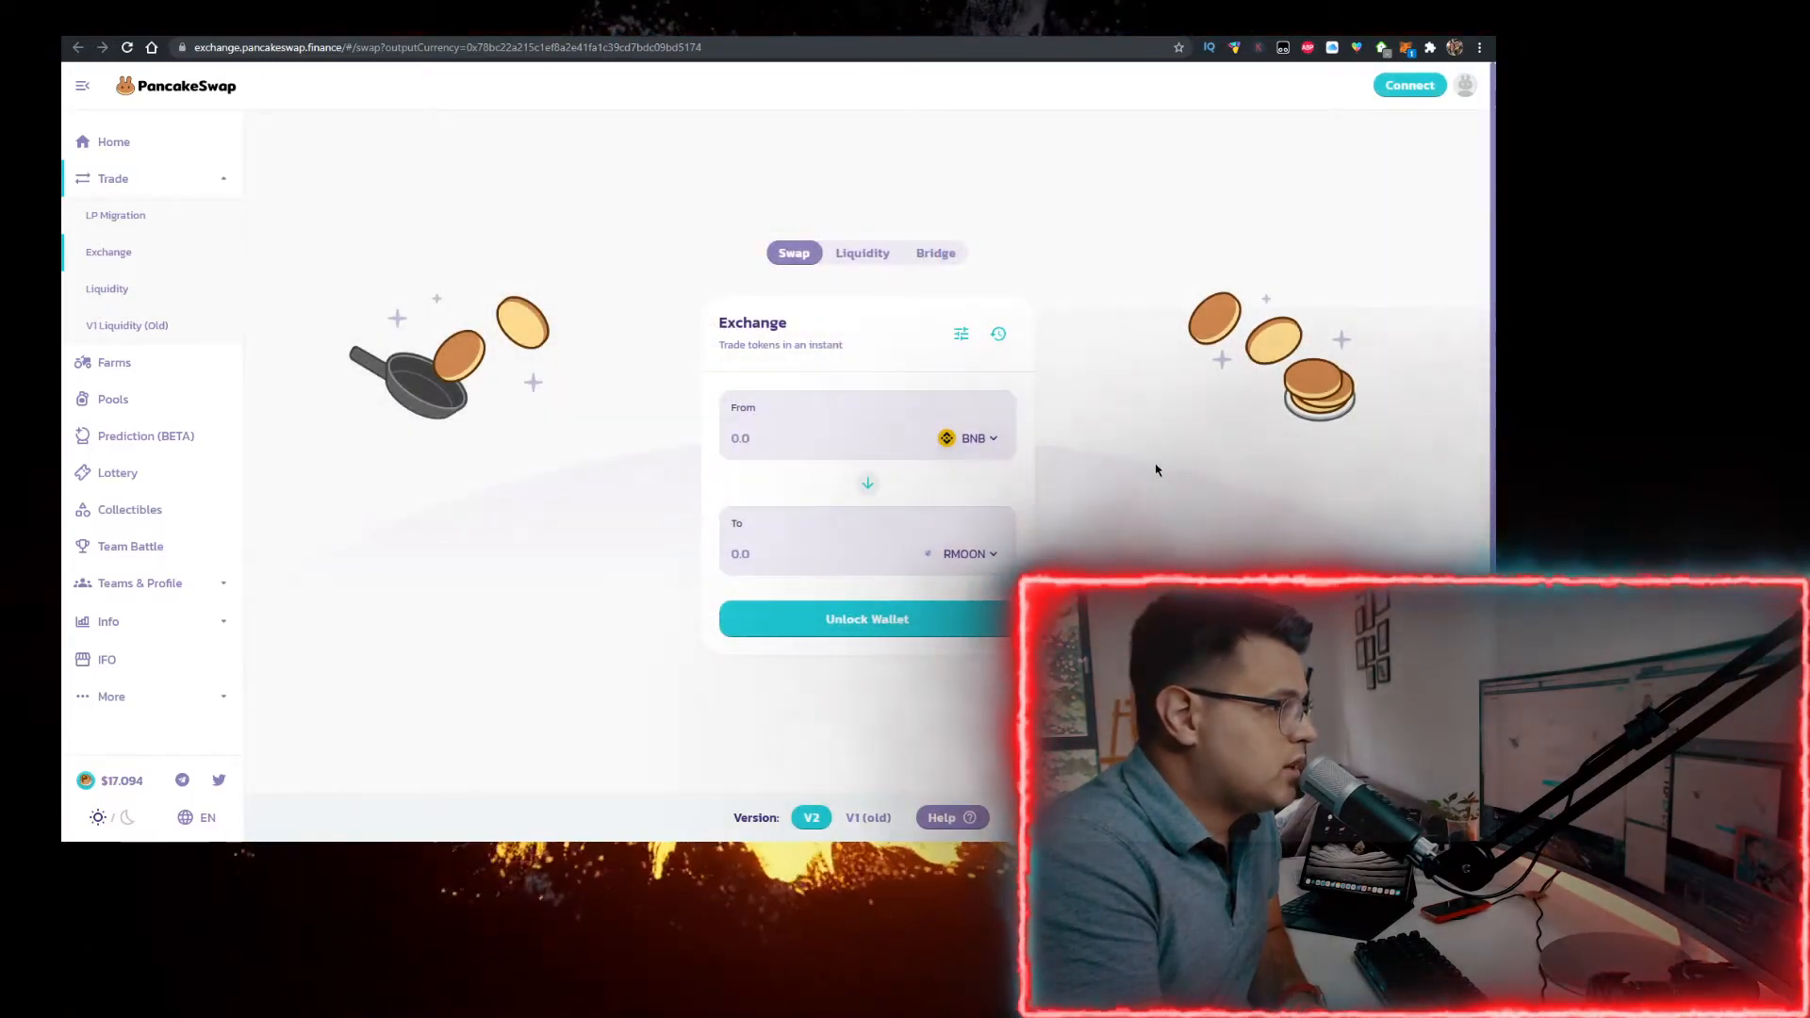
{"action": "mouse_move", "coordinate": [865, 618]}
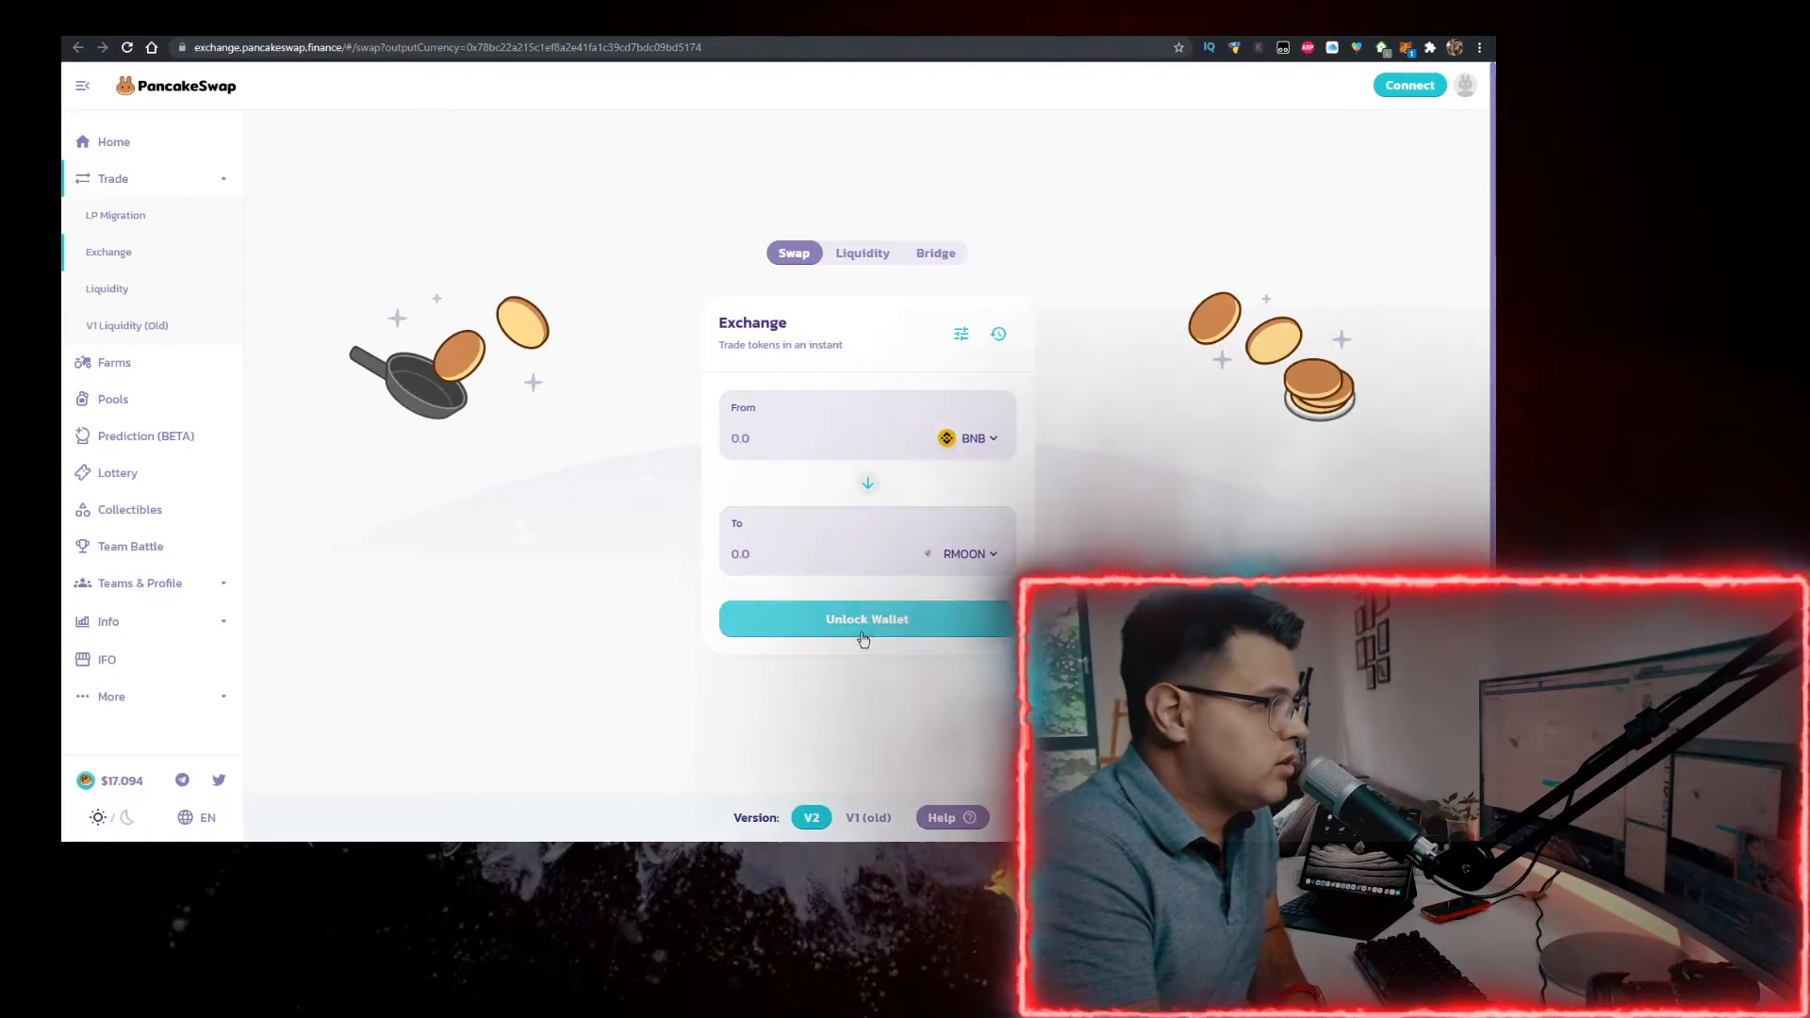